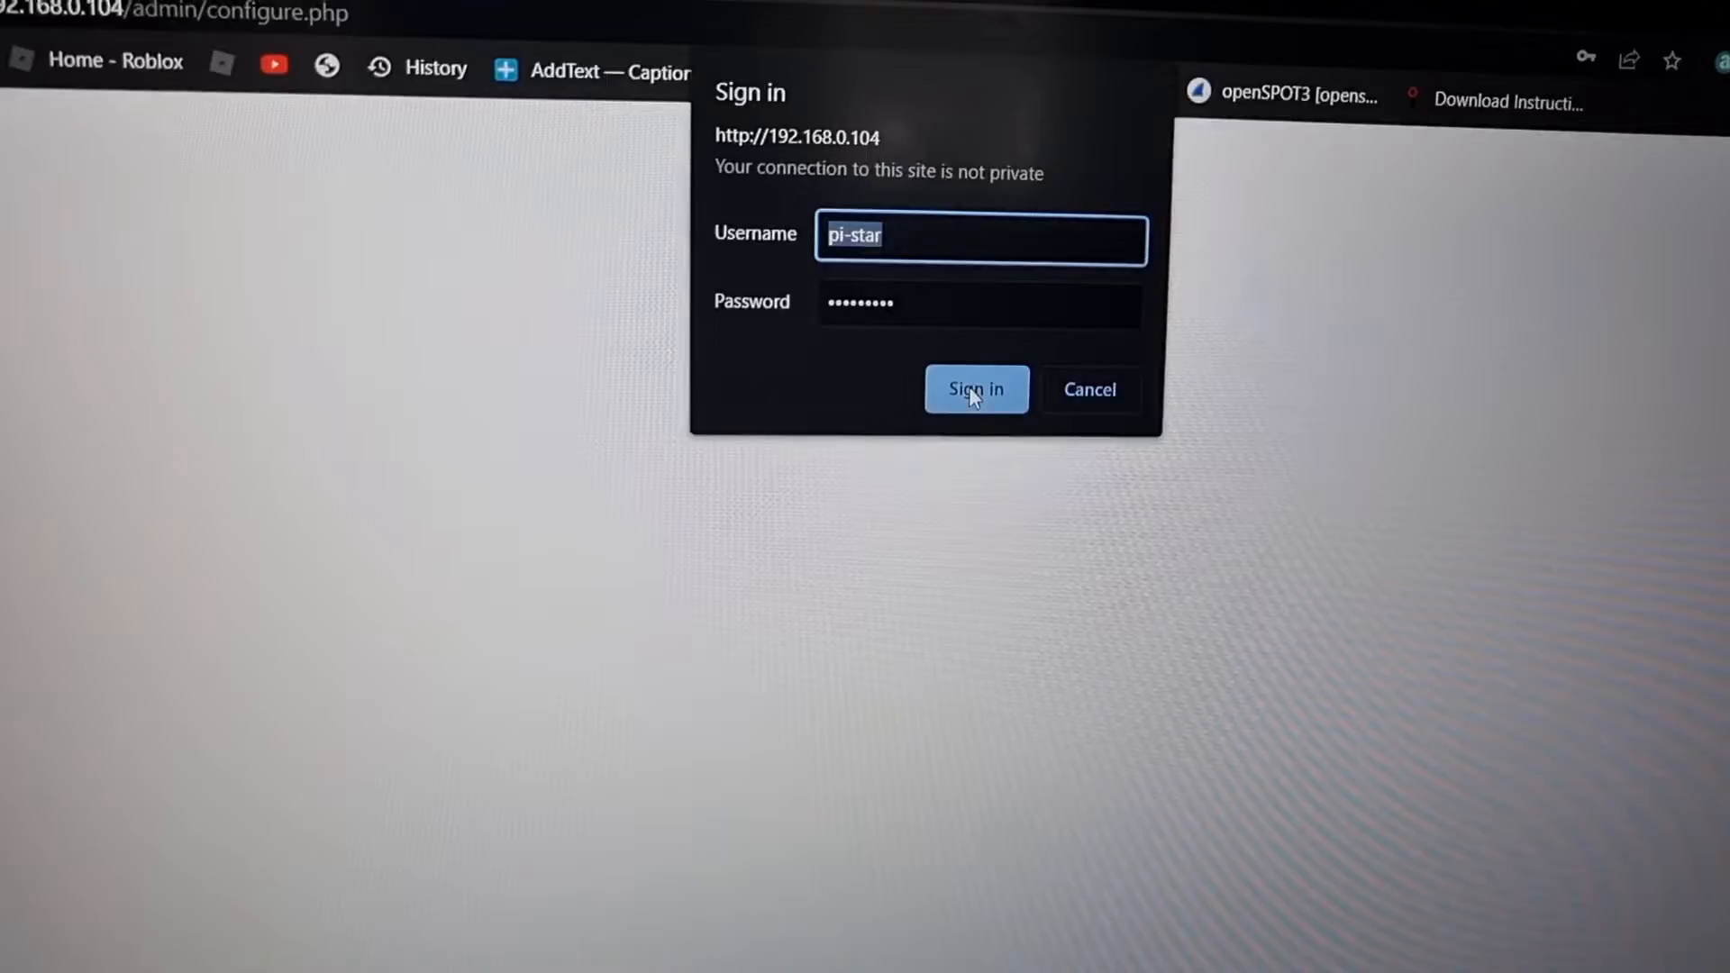
Step: Sign in to the dvmega-uk hotspot and review its General Configuration settings
{"action": "left_click", "coordinate": [976, 389]}
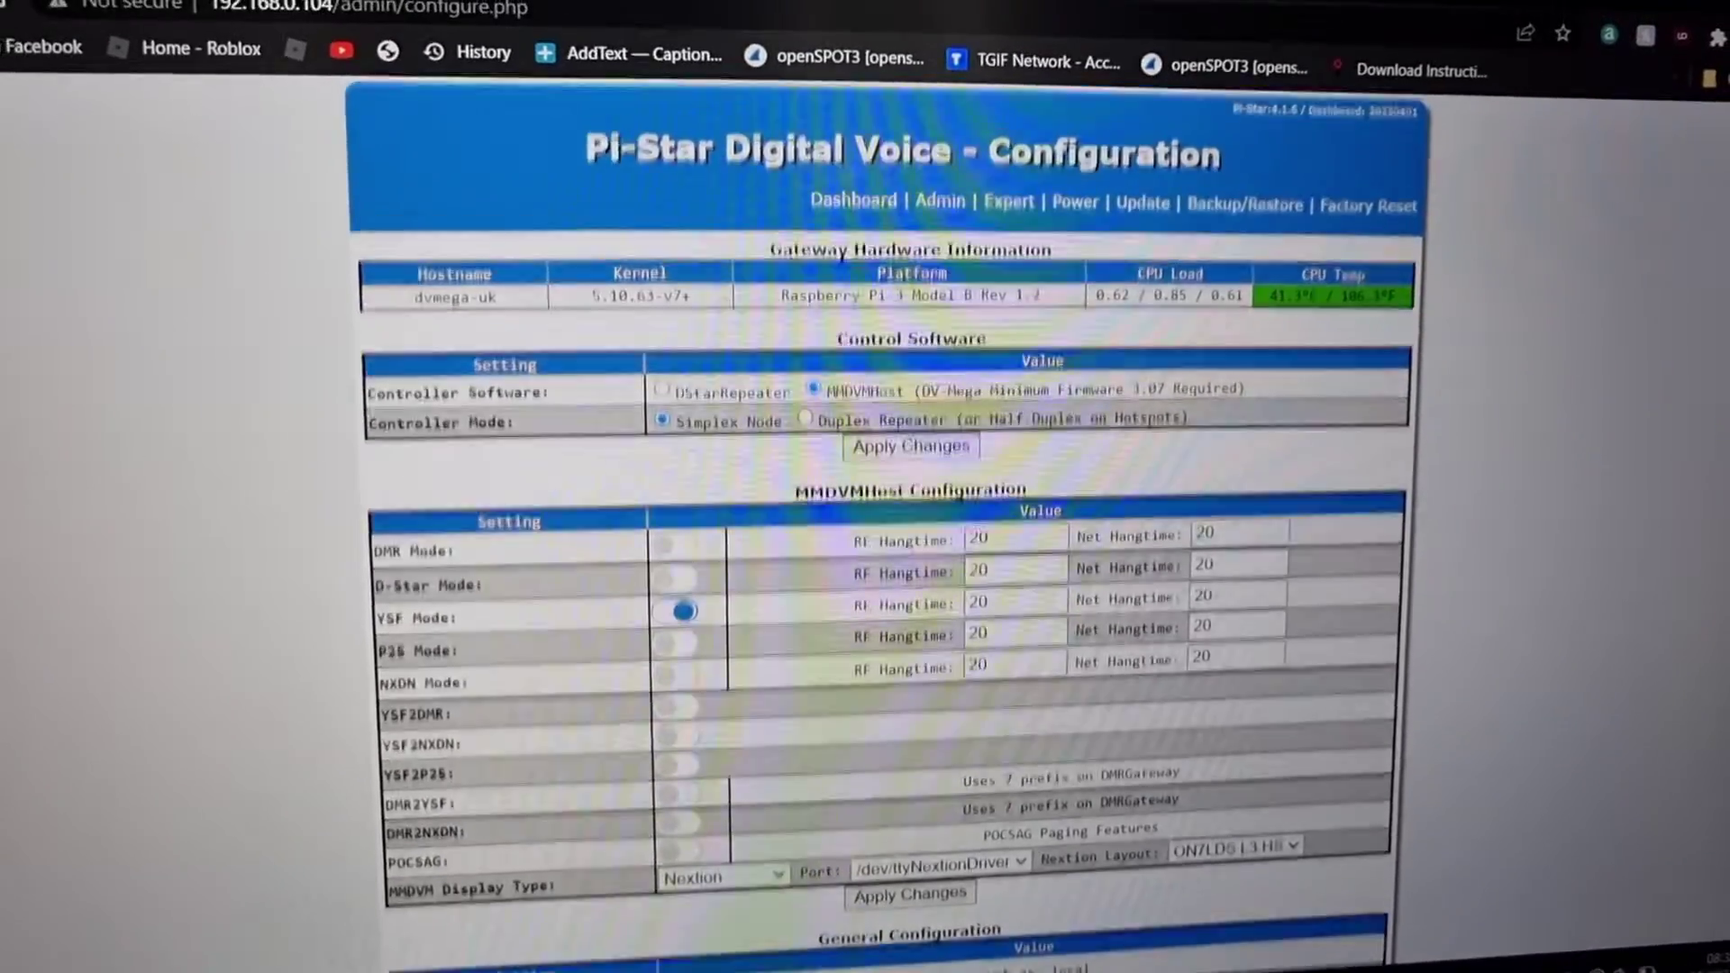
{"action": "scroll", "scroll_direction": "down", "scroll_amount": 3}
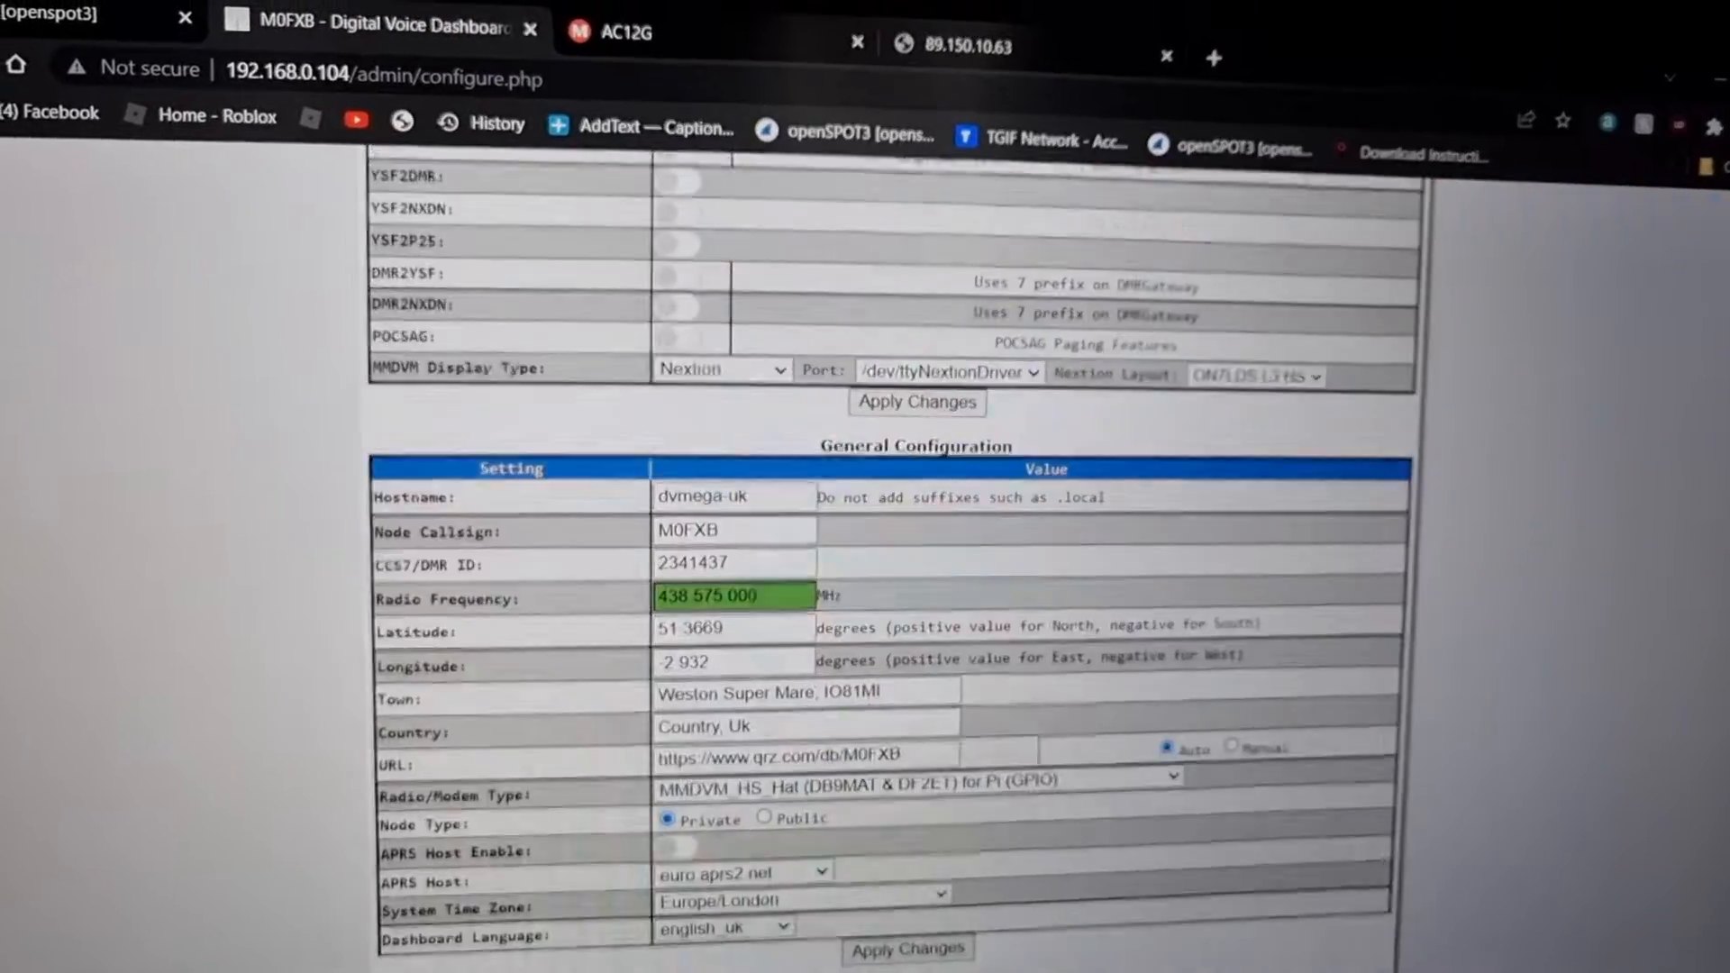
{"action": "scroll", "scroll_direction": "down", "scroll_amount": 3}
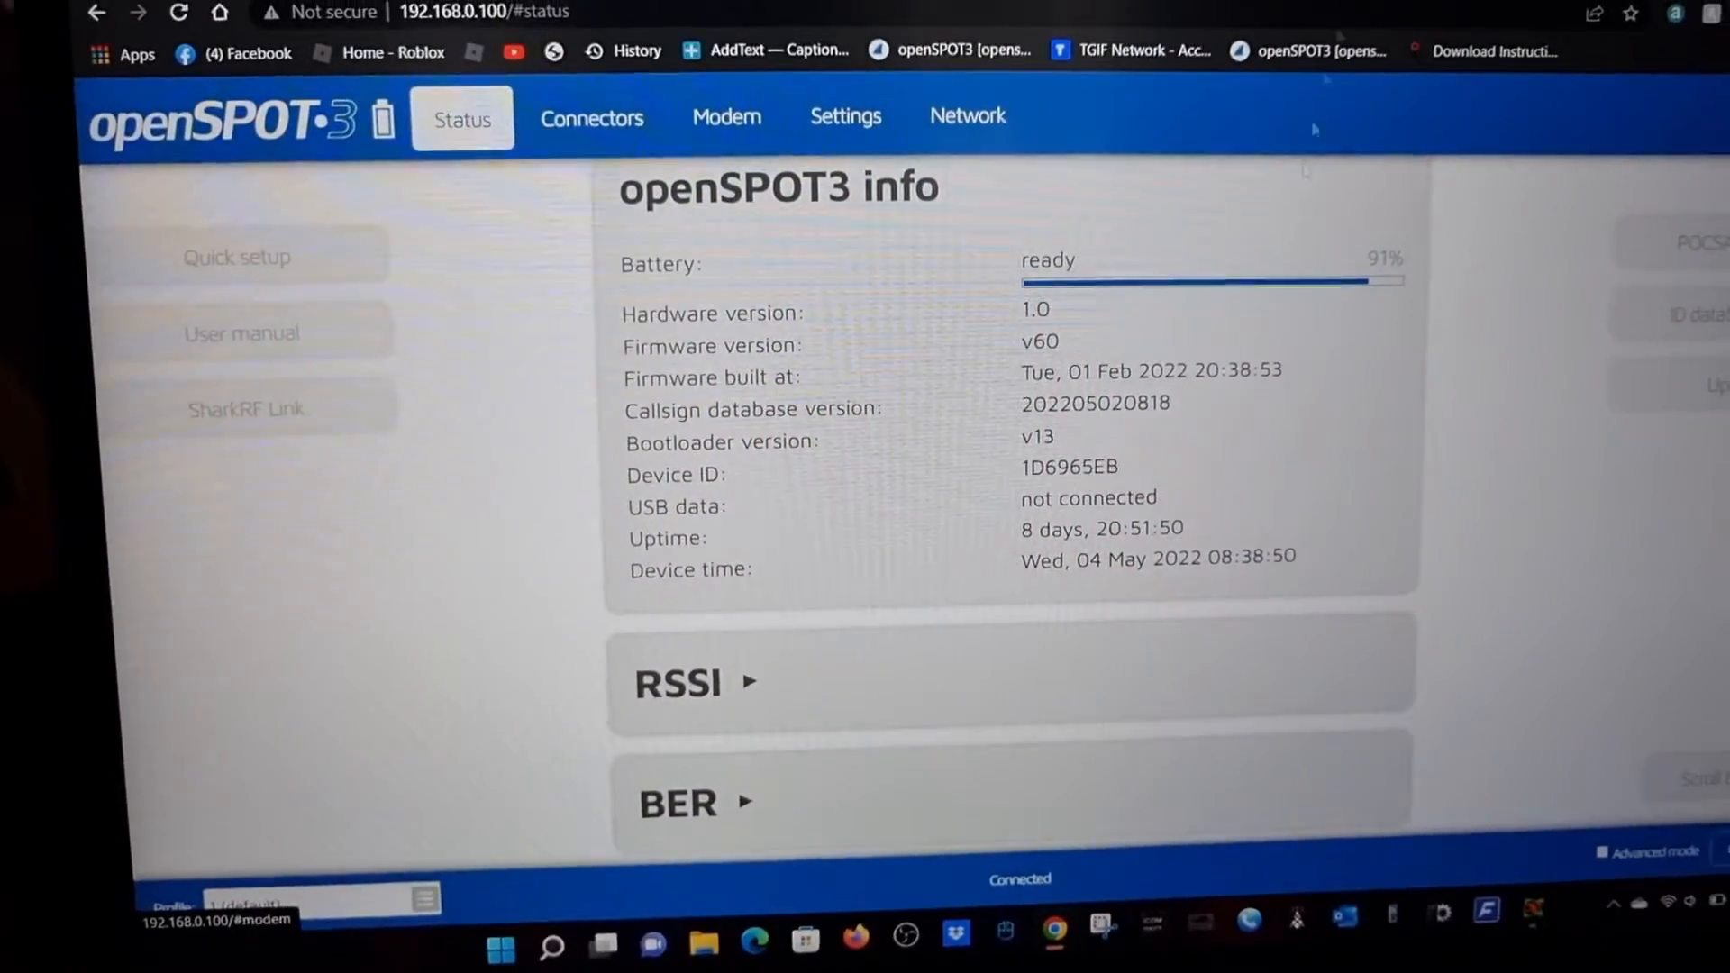
Step: Run openSPOT3 quick setup with DMR radio type and a network server type
{"action": "left_click", "coordinate": [236, 257]}
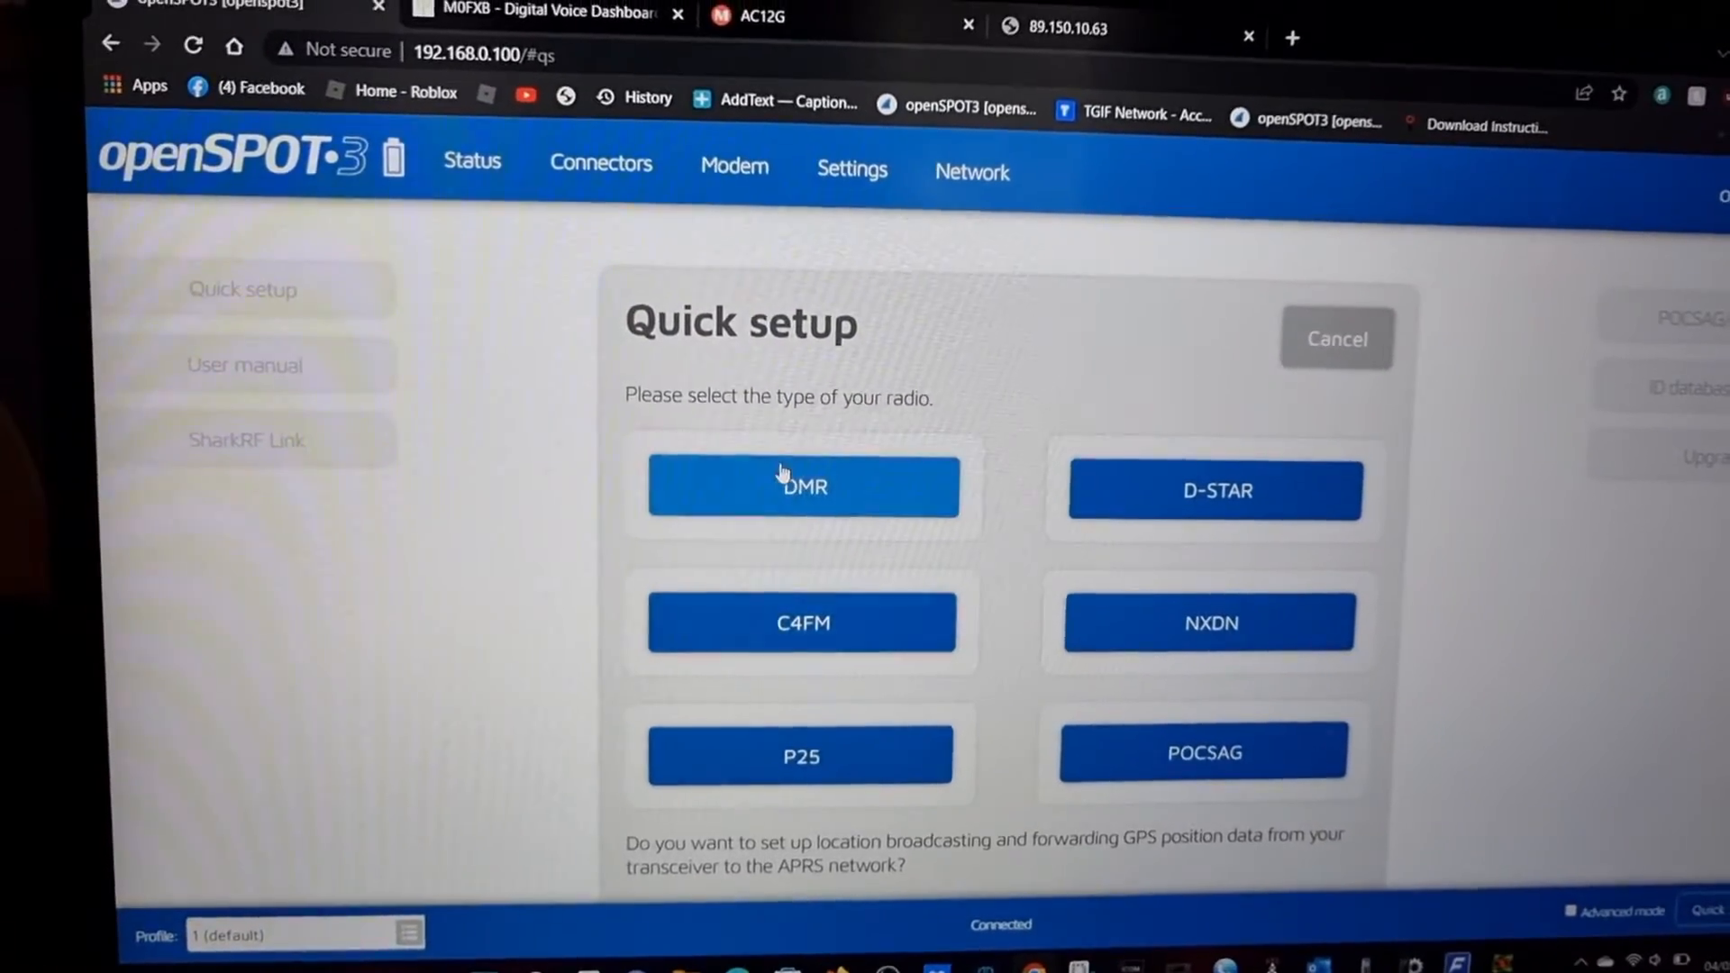
{"action": "left_click", "coordinate": [803, 487]}
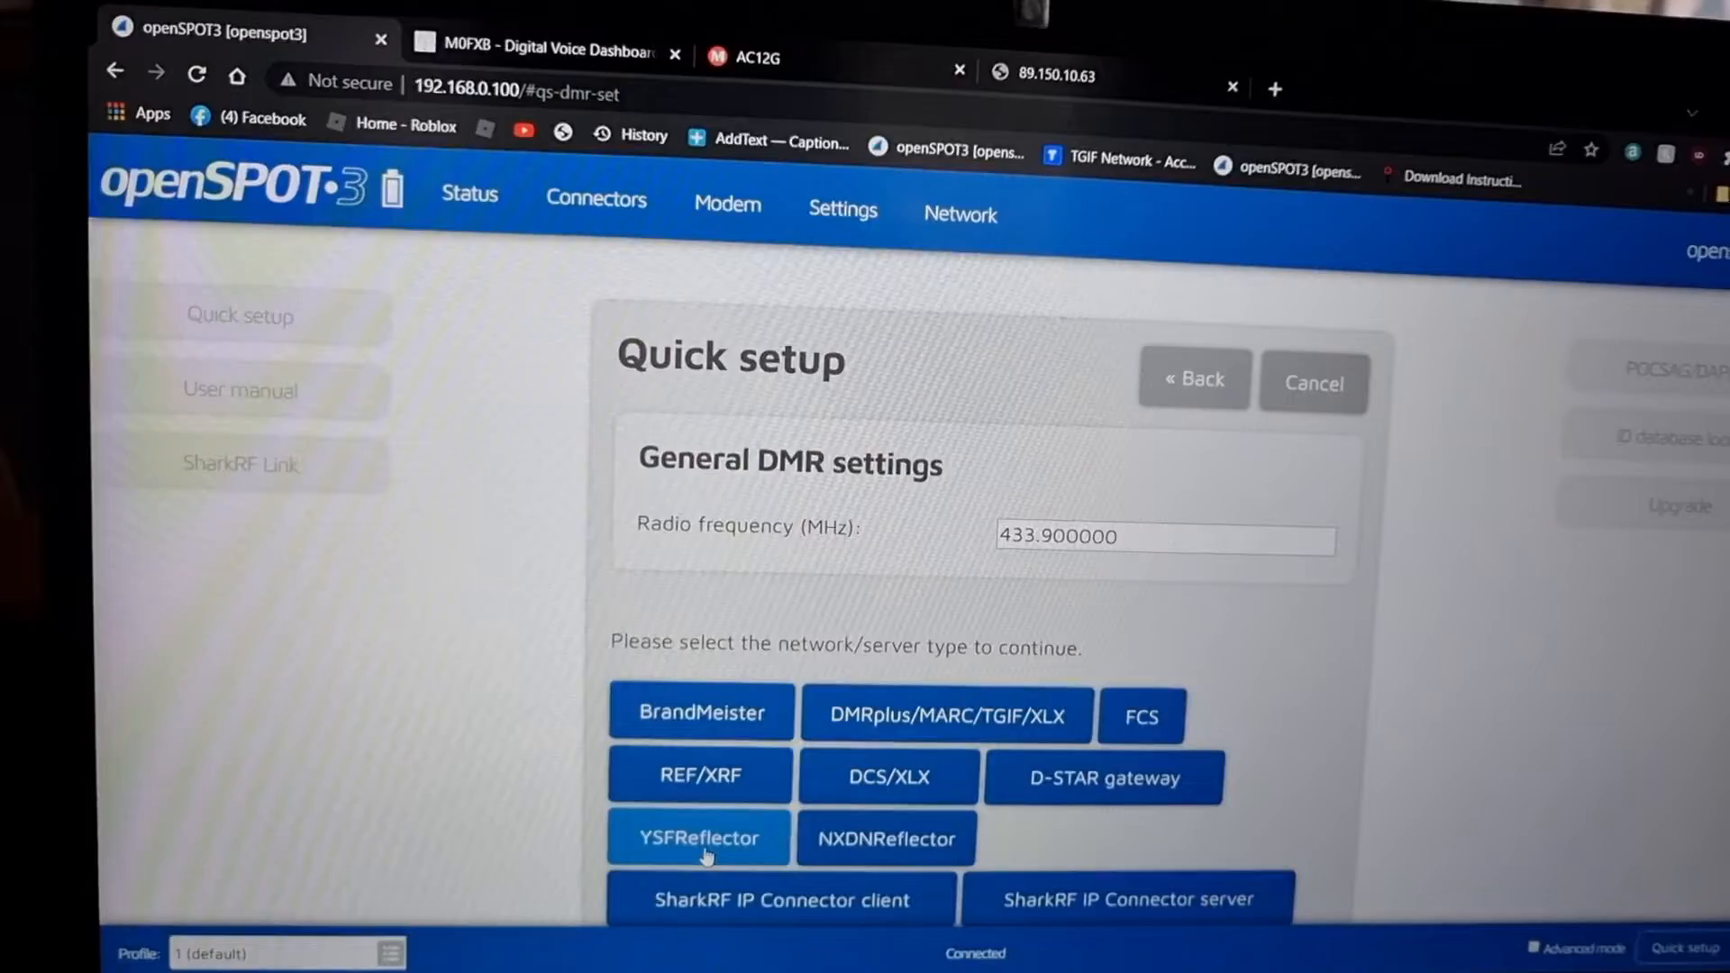
{"action": "left_click", "coordinate": [698, 838]}
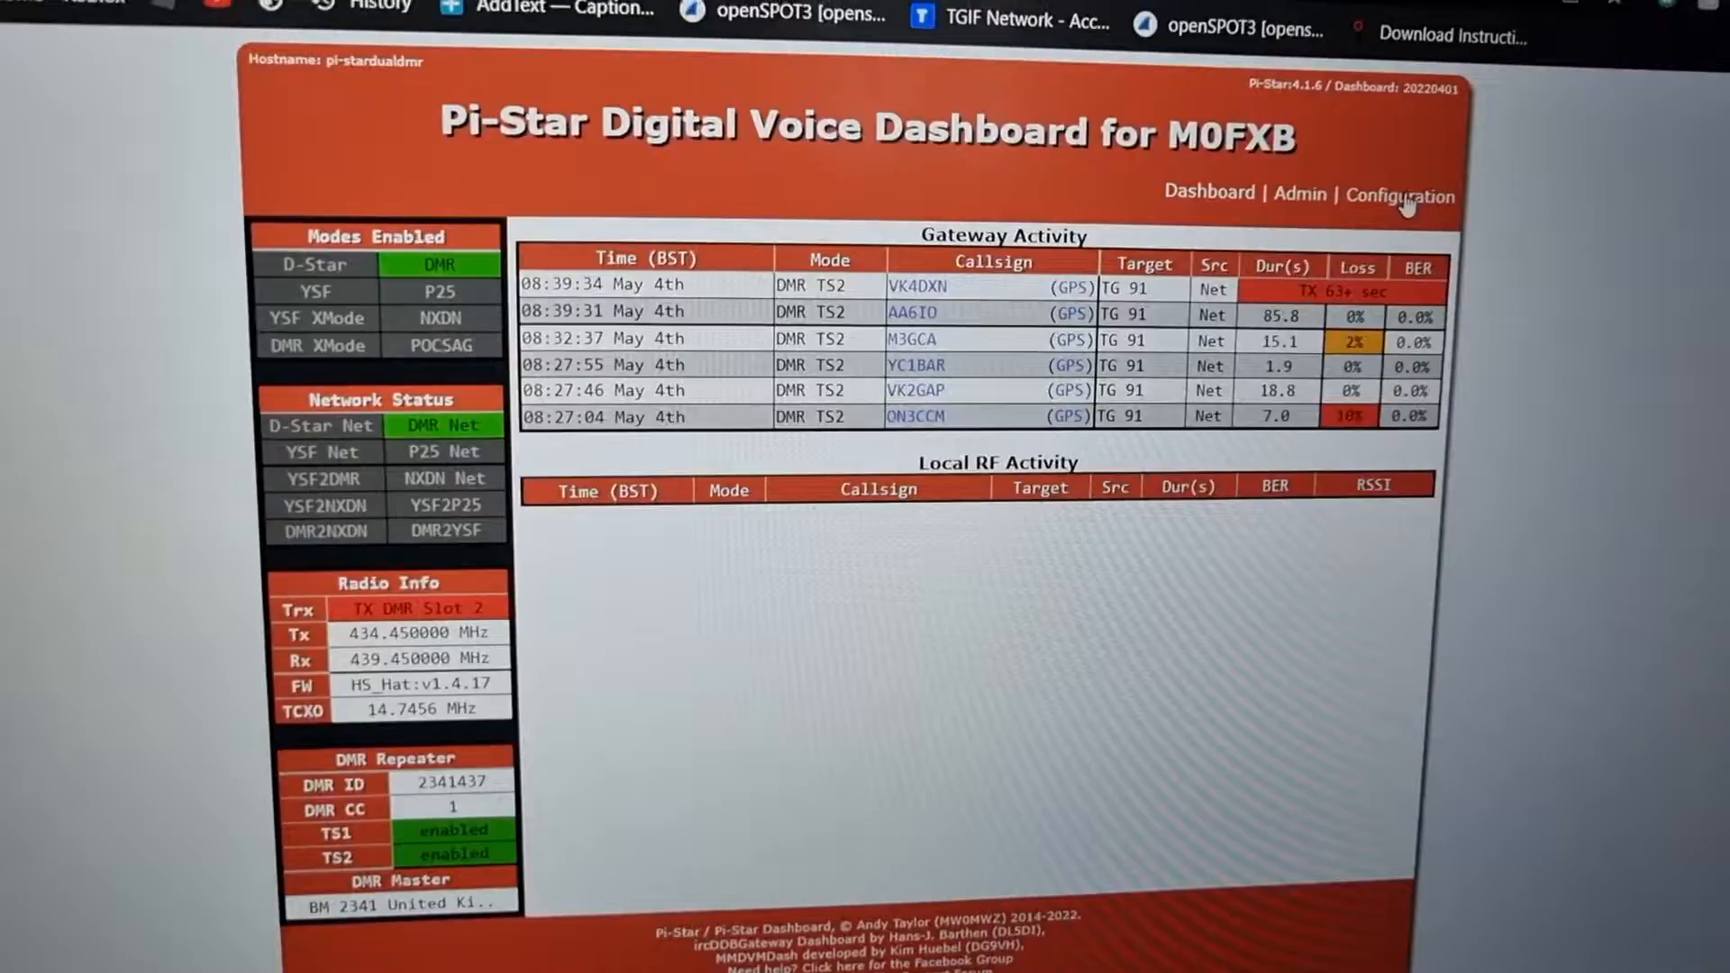
Step: Sign in to pi-stardualdmr configuration and review duplex DMR at 439.450/434.450 MHz
{"action": "left_click", "coordinate": [1400, 195]}
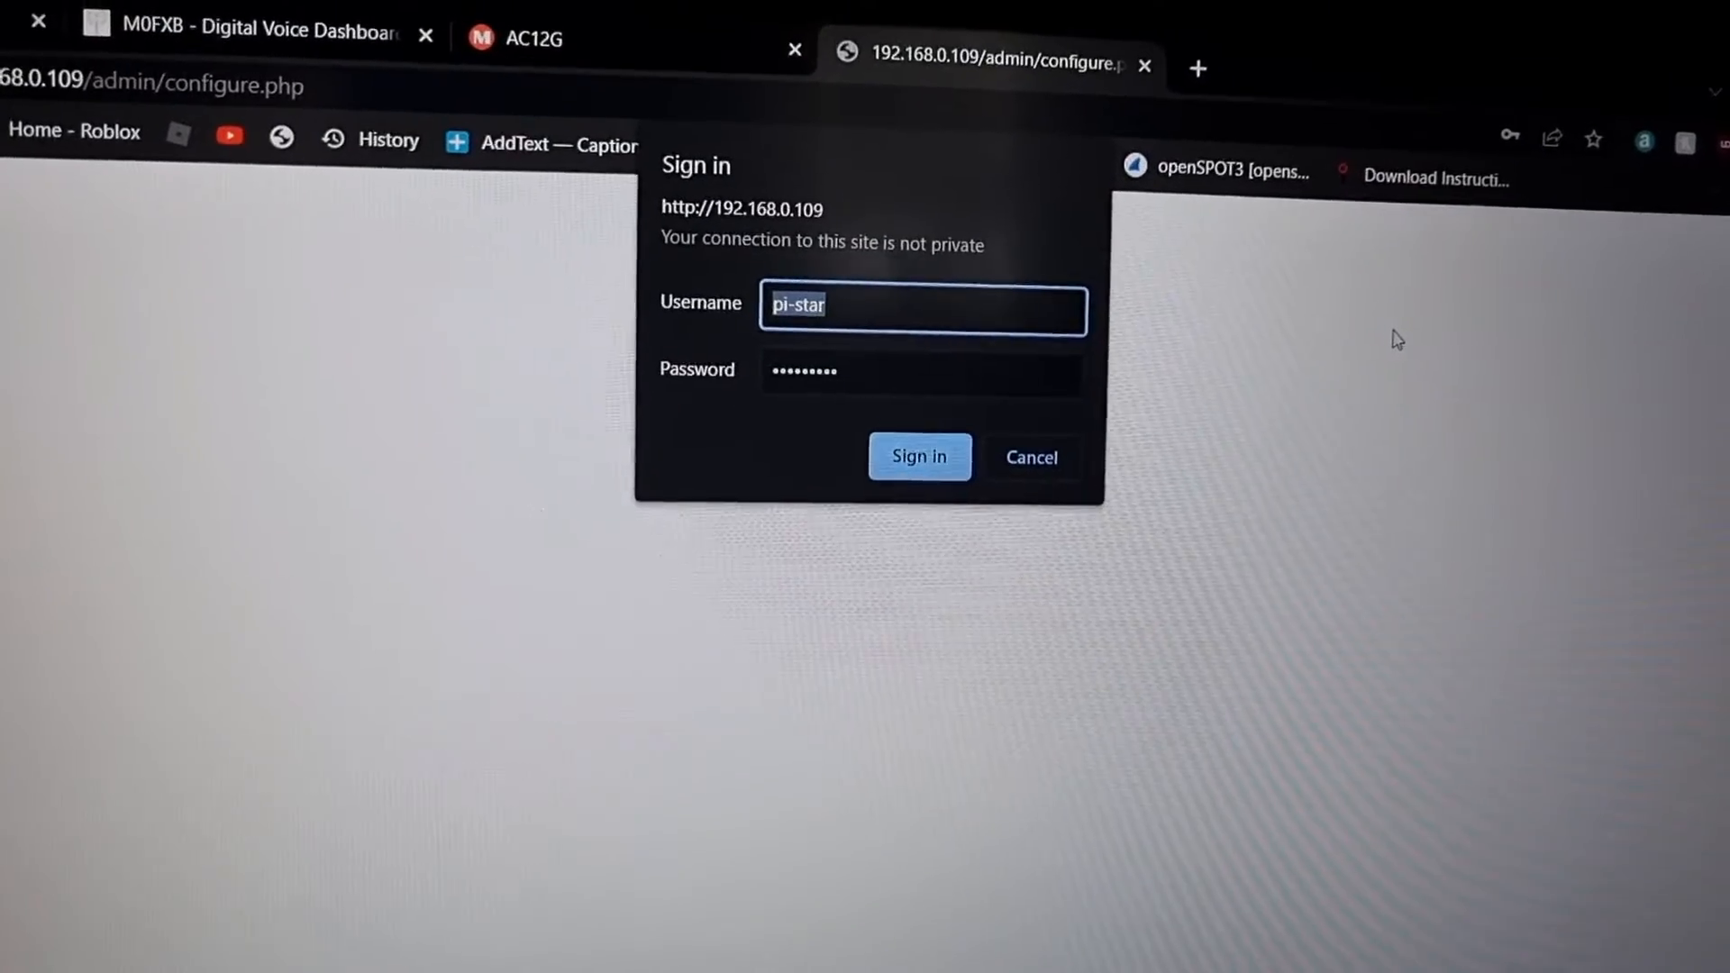
{"action": "left_click", "coordinate": [919, 457]}
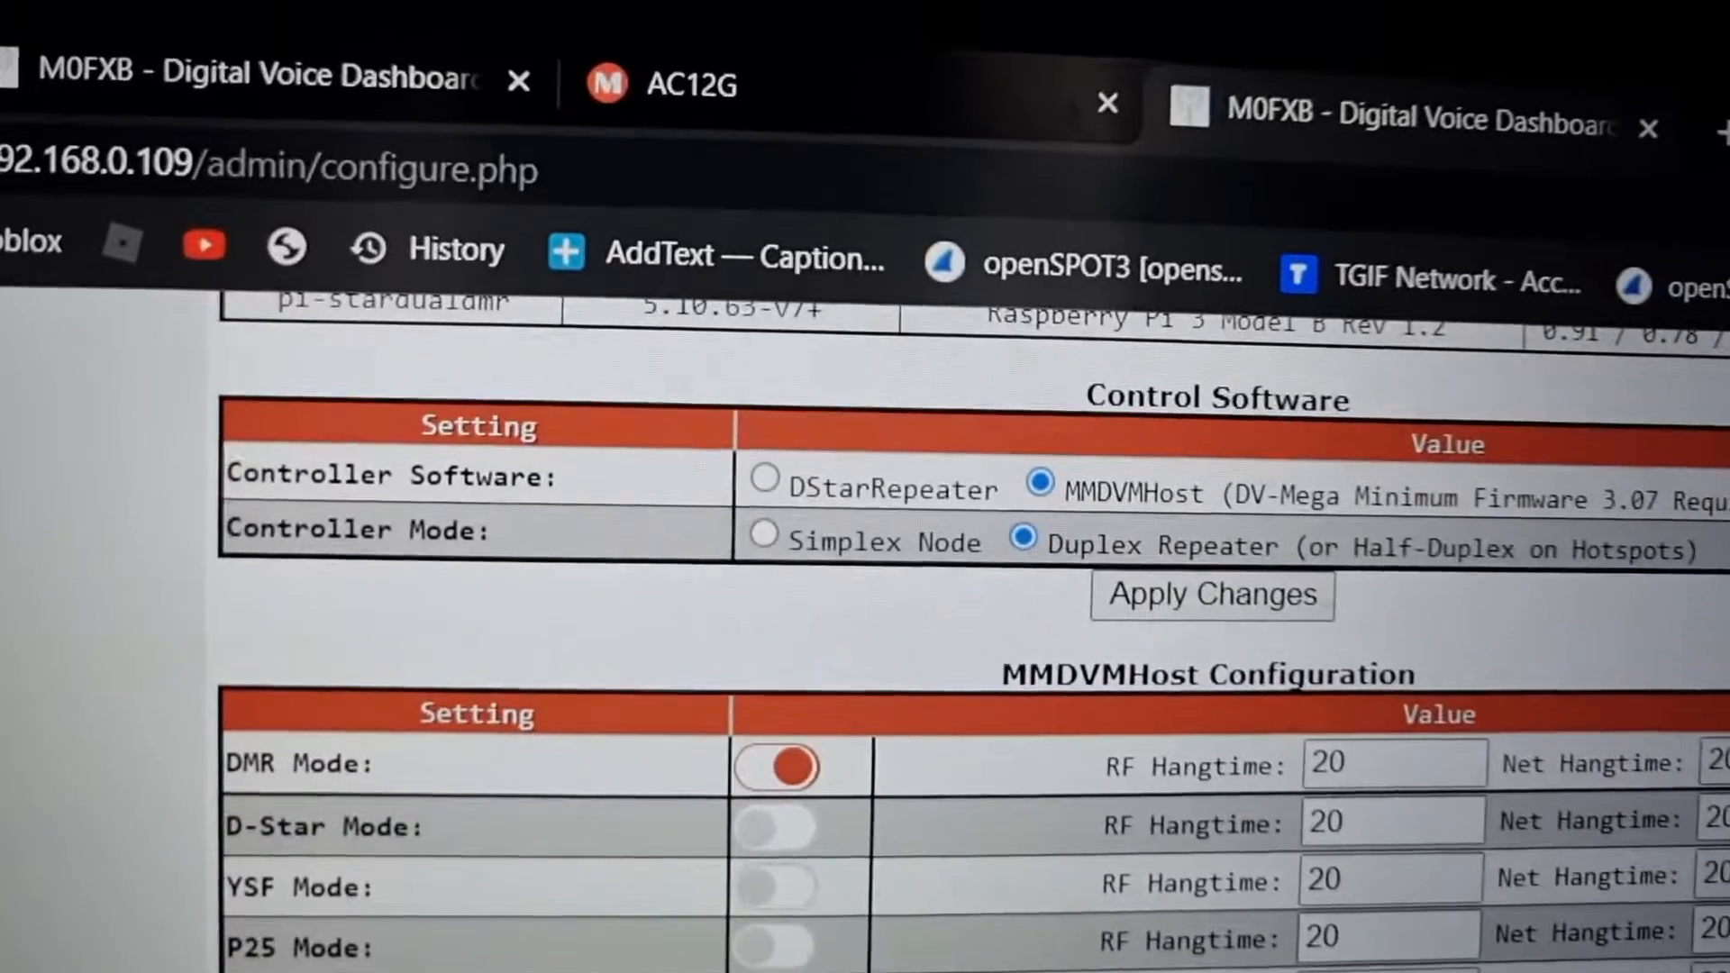
{"action": "scroll", "scroll_direction": "down", "scroll_amount": 3}
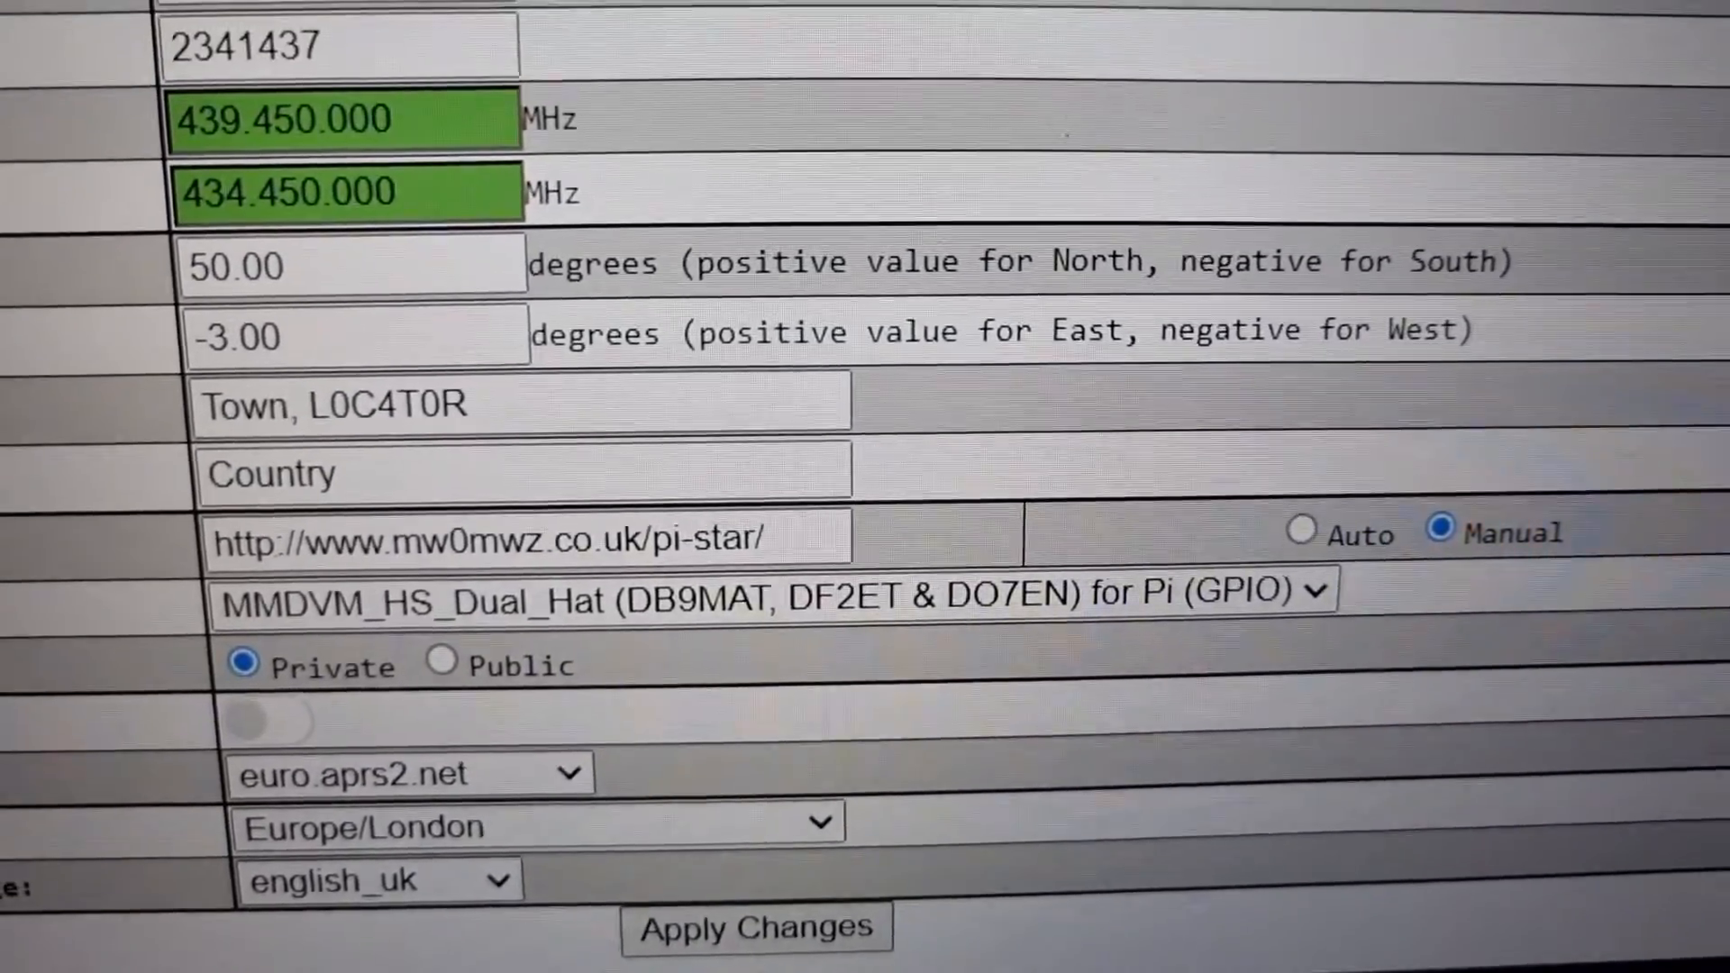
{"action": "scroll", "scroll_direction": "down", "scroll_amount": 3}
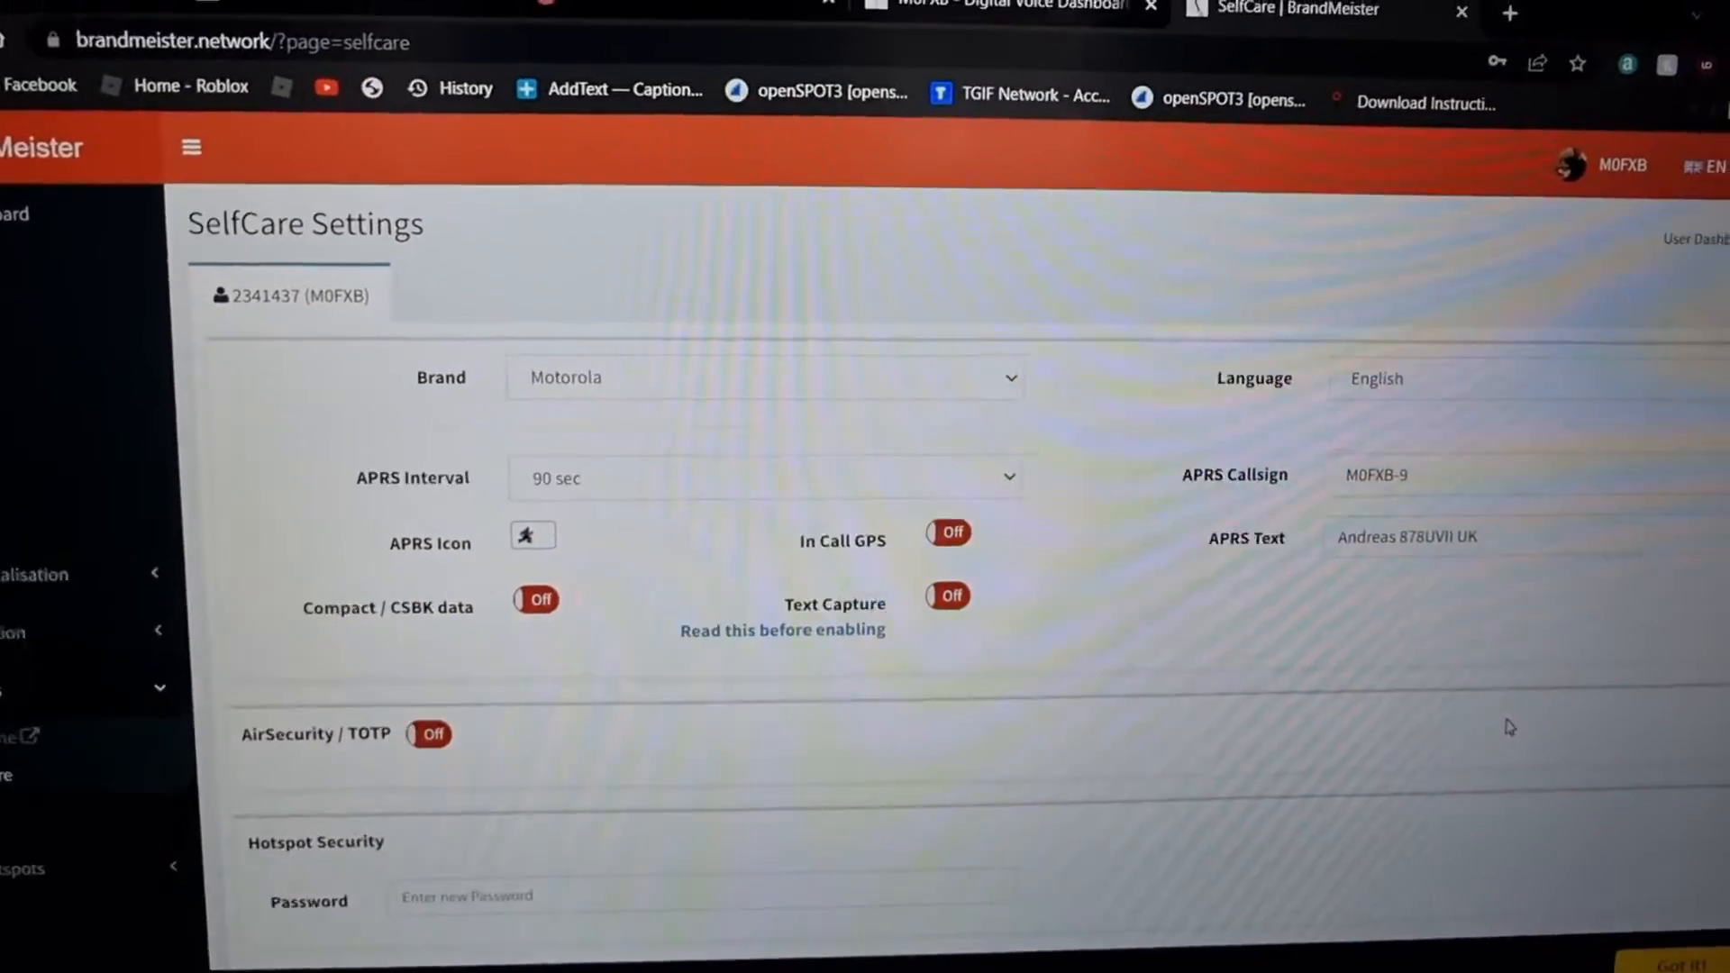
Step: Scroll the BrandMeister SelfCare page down to the Hotspot Security password field
{"action": "scroll", "scroll_direction": "down", "scroll_amount": 3}
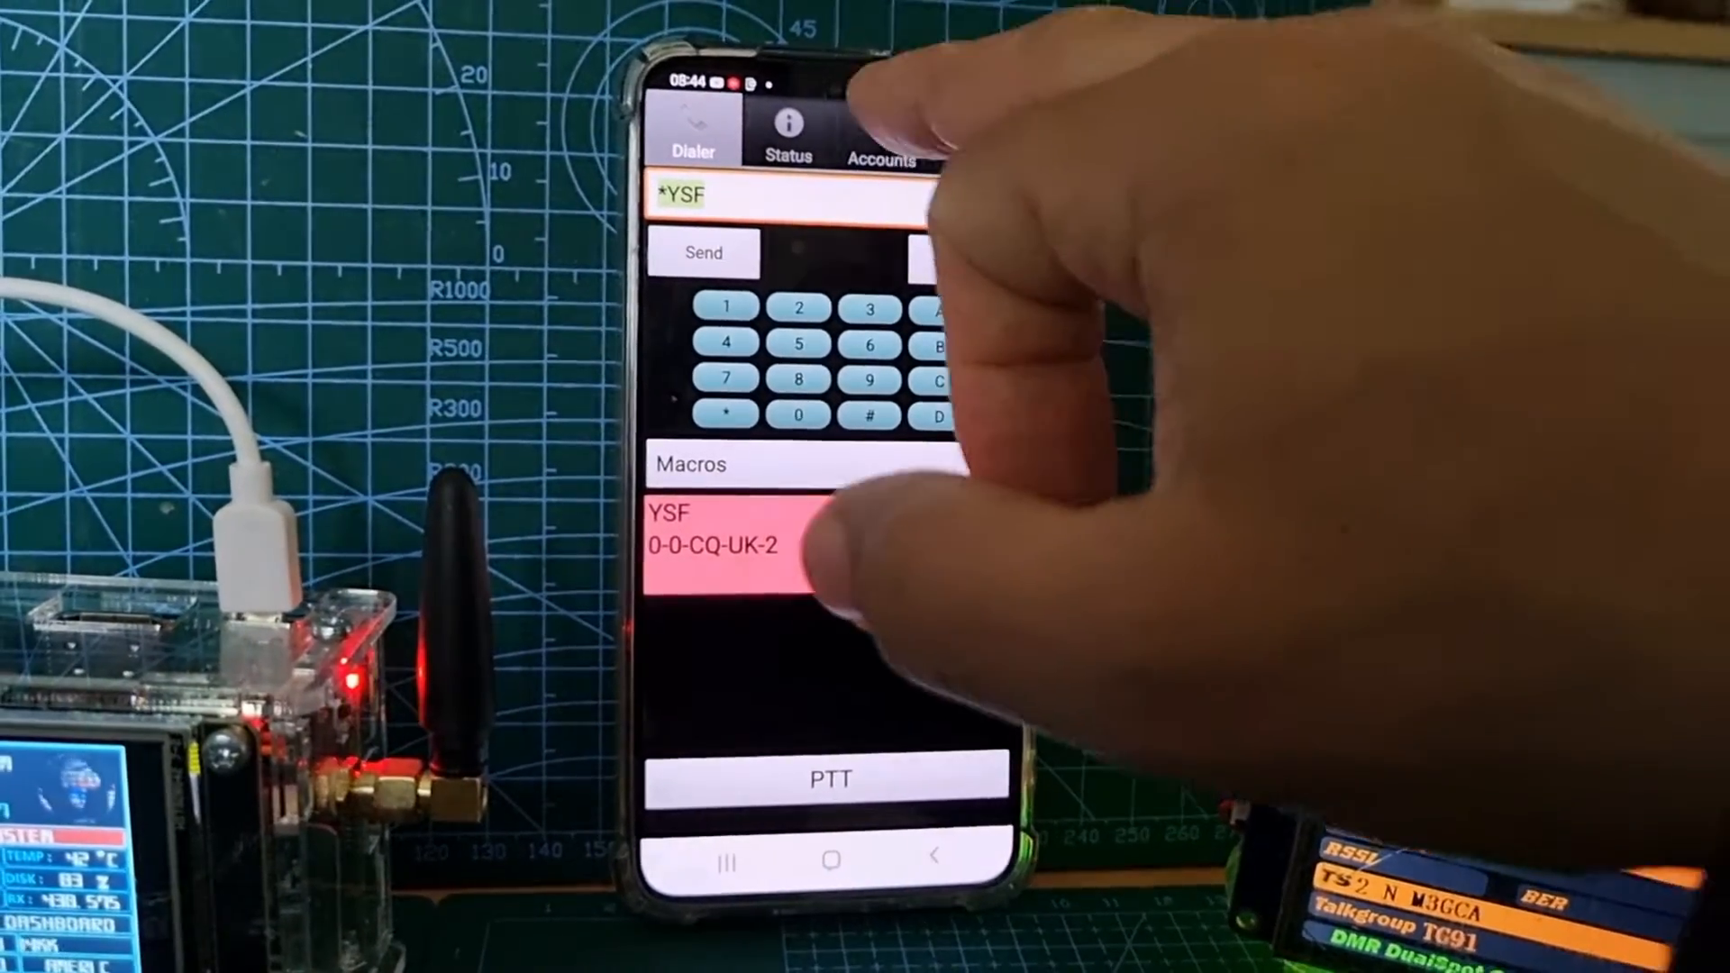
Step: Open the USRP account (81.150.10.63, port 12345) and view transmit/receive levels
{"action": "left_click", "coordinate": [883, 160]}
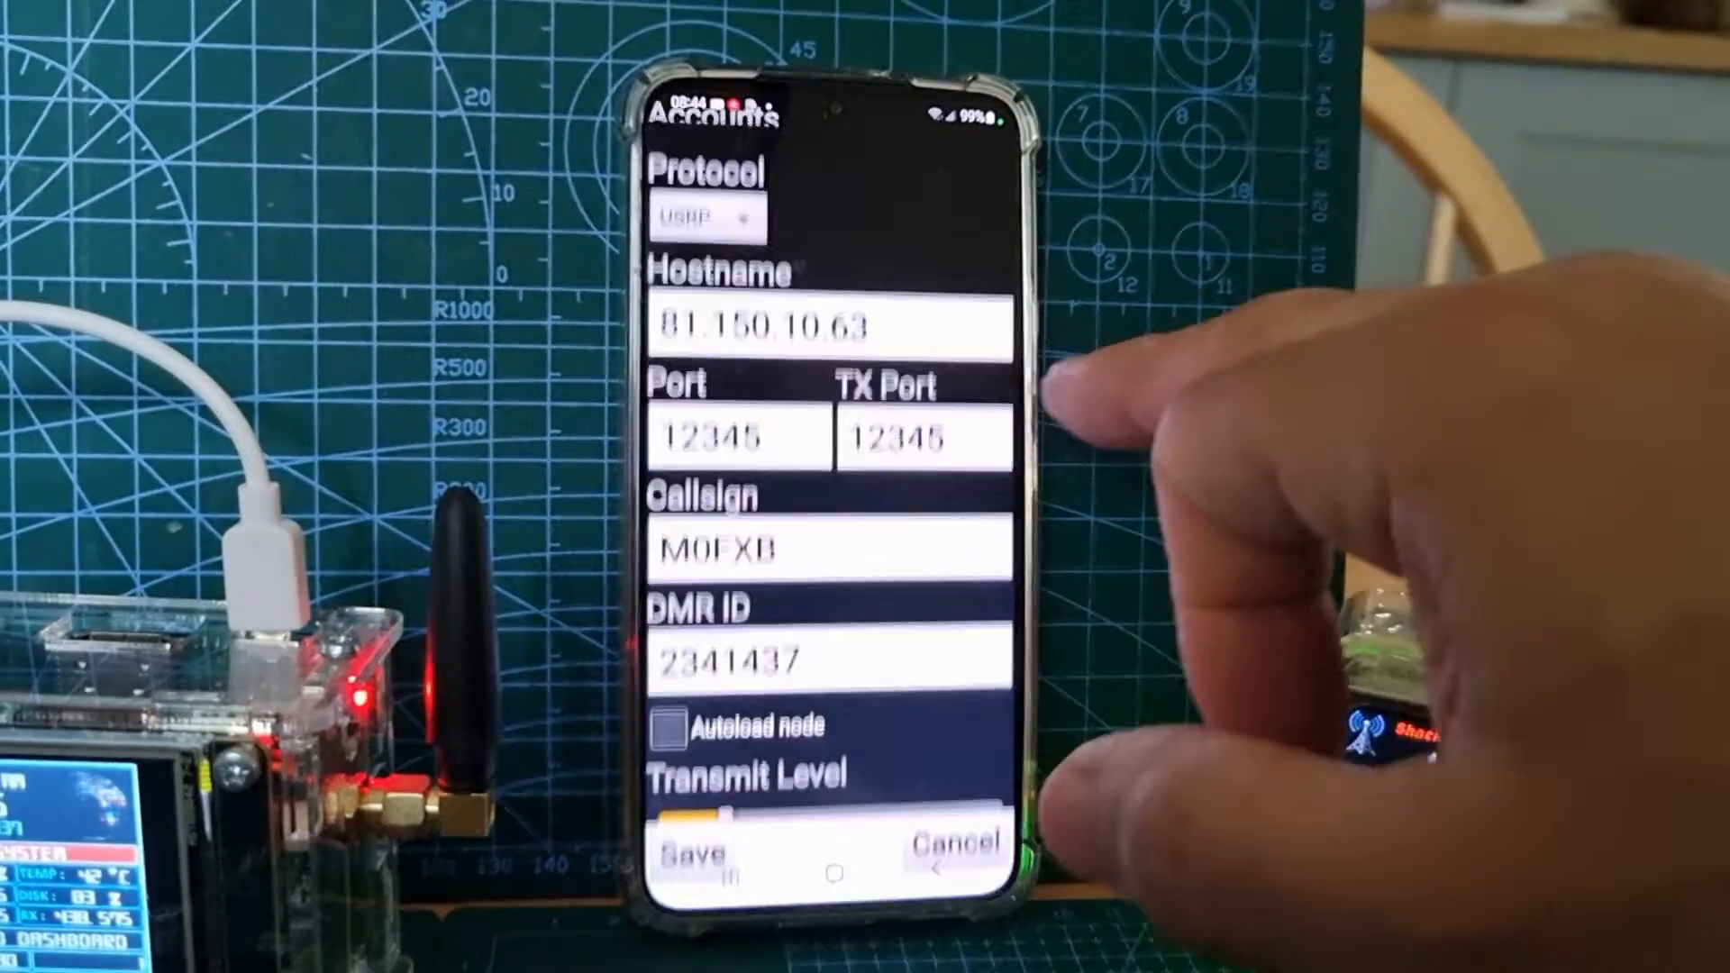
{"action": "scroll", "scroll_direction": "down", "scroll_amount": 3}
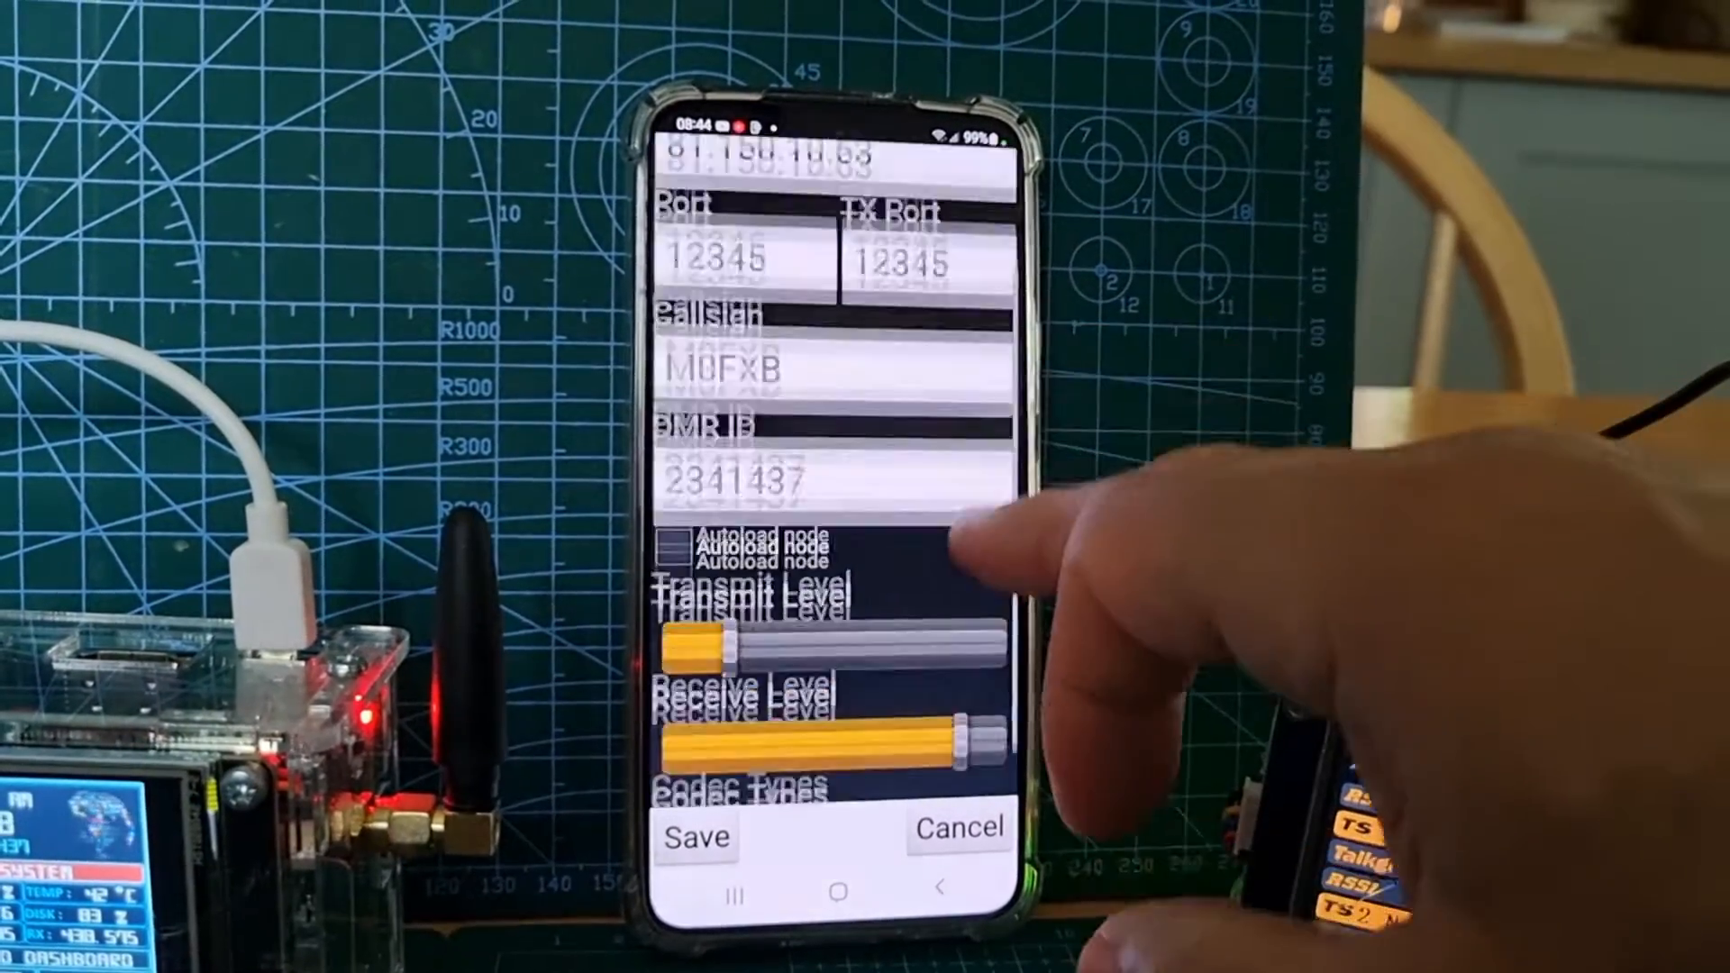